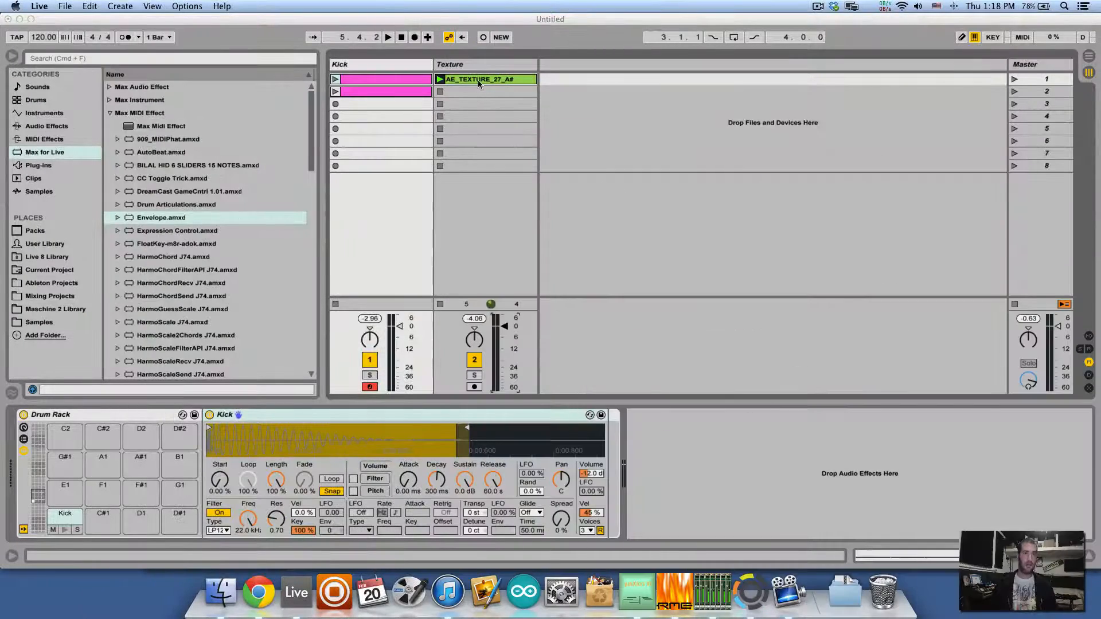
View the AE_TEXTURE clip's sample and launch the Kick clip so both loops play.
click(34, 231)
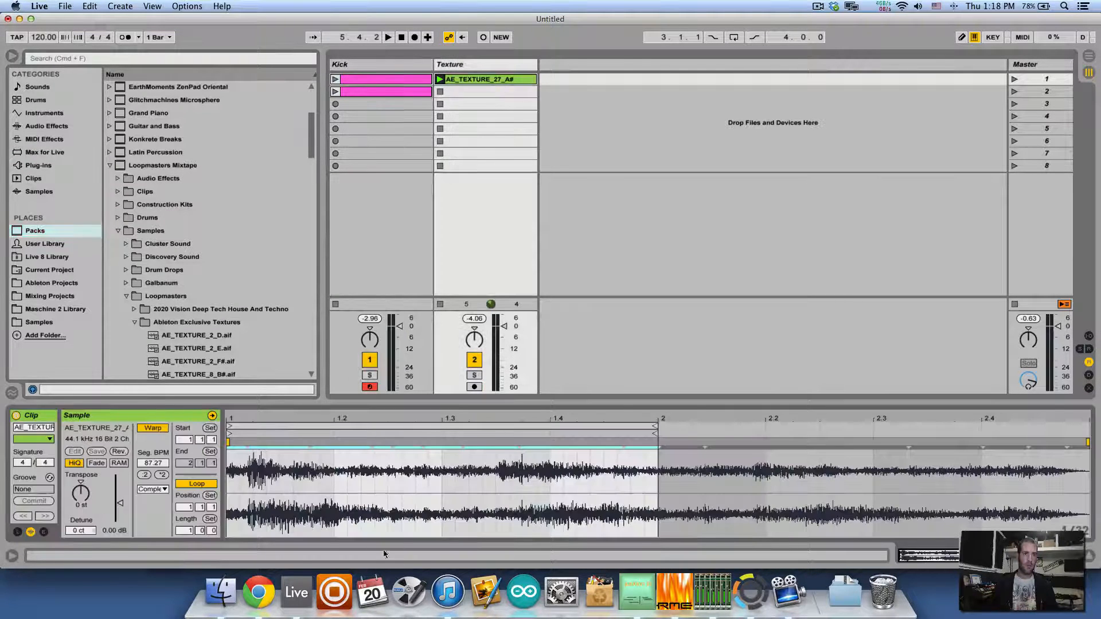
click(388, 37)
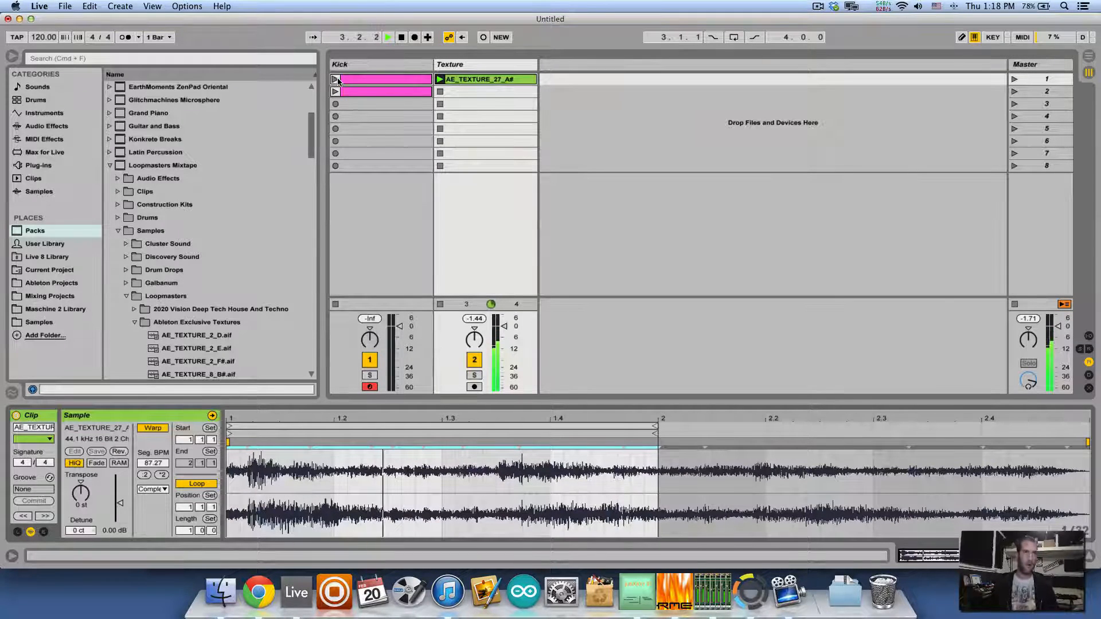
click(335, 91)
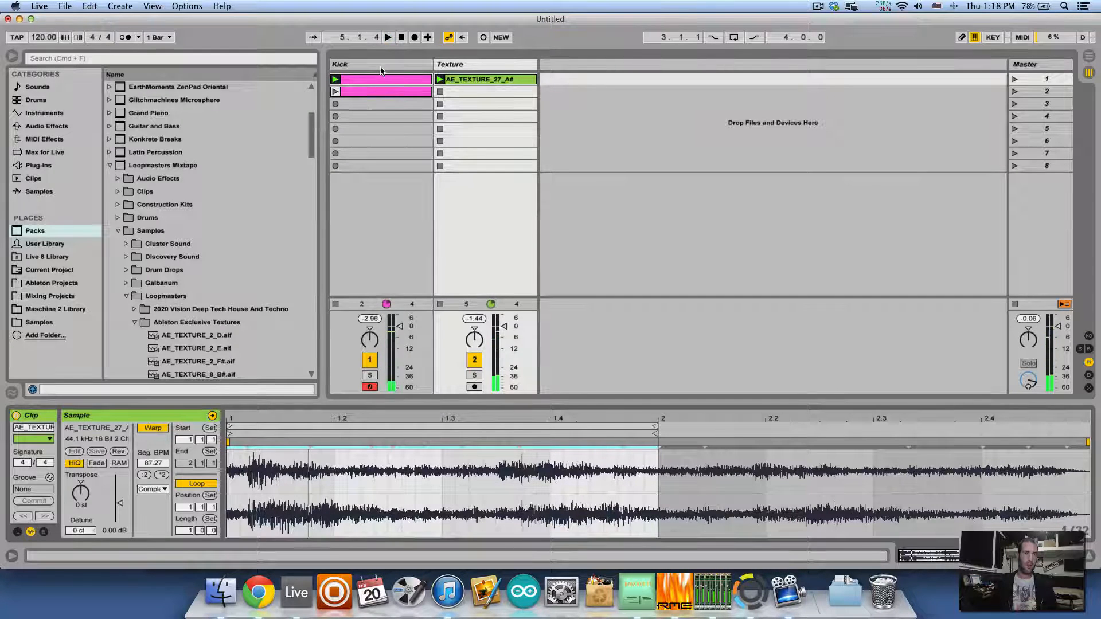
Select the Kick track and choose Envelope.amxd from Max for Live > Max MIDI Effect.
click(44, 151)
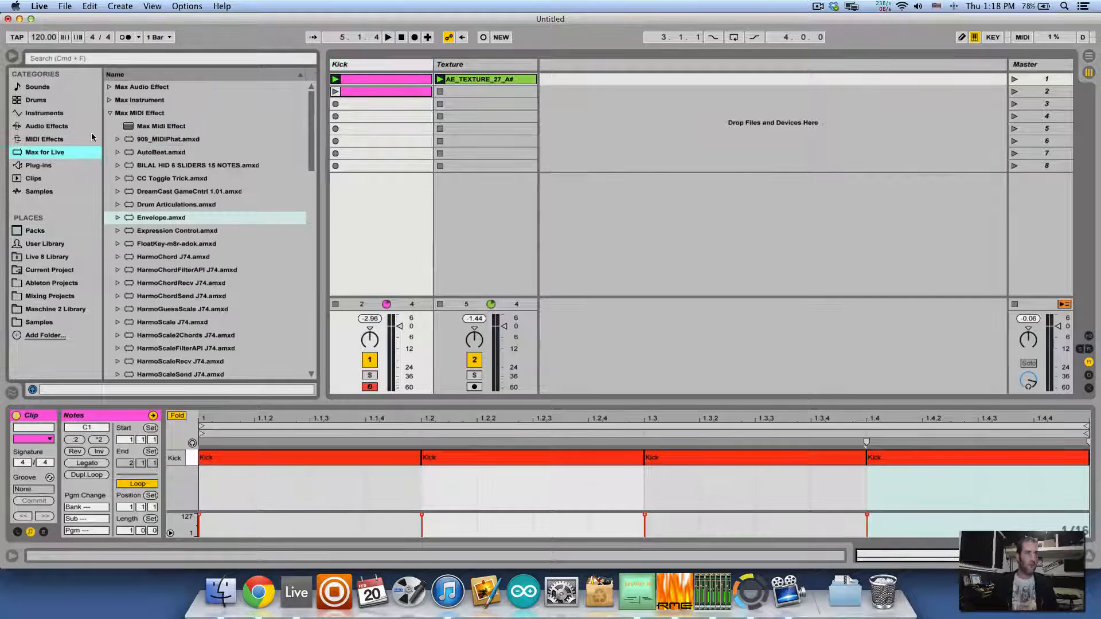
click(138, 113)
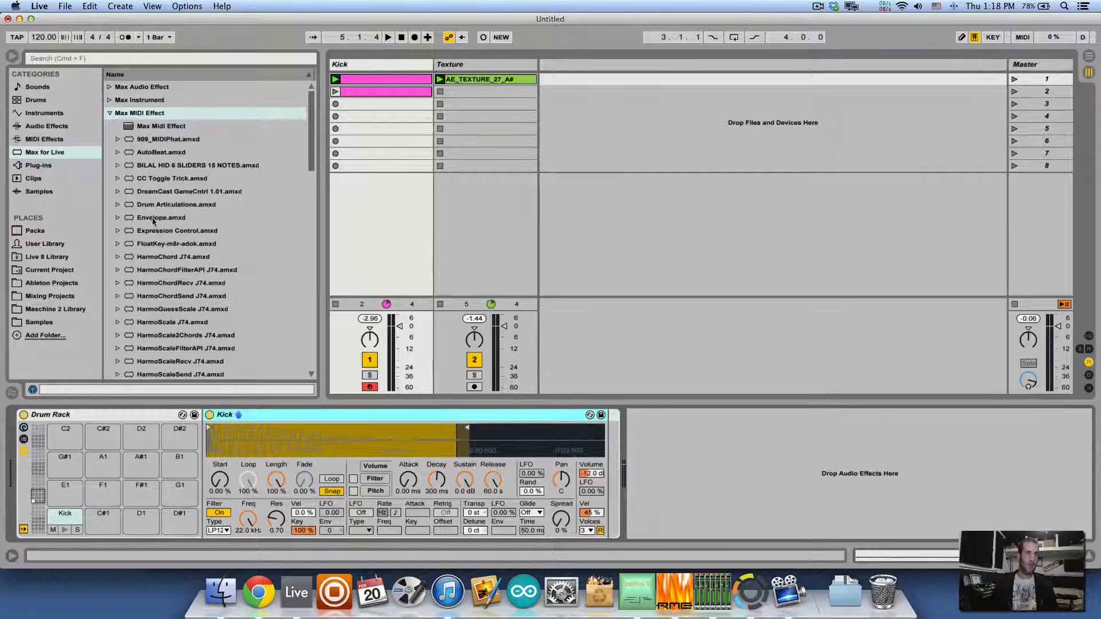
click(160, 216)
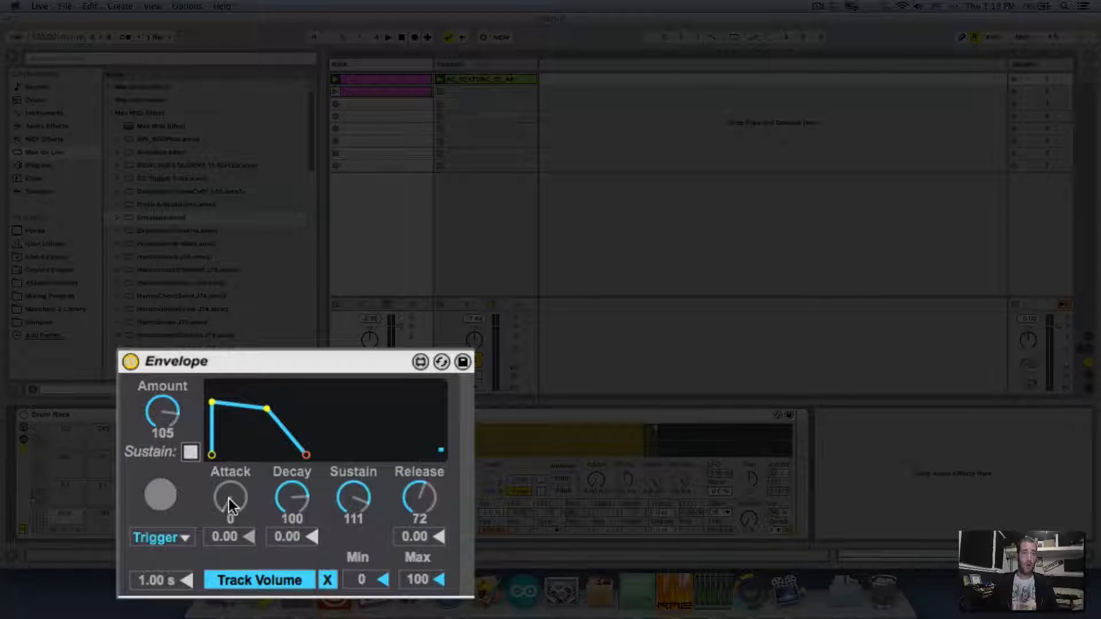
Lengthen and curve the Envelope's attack and settle its decay at 82.
drag(229, 499, 229, 477)
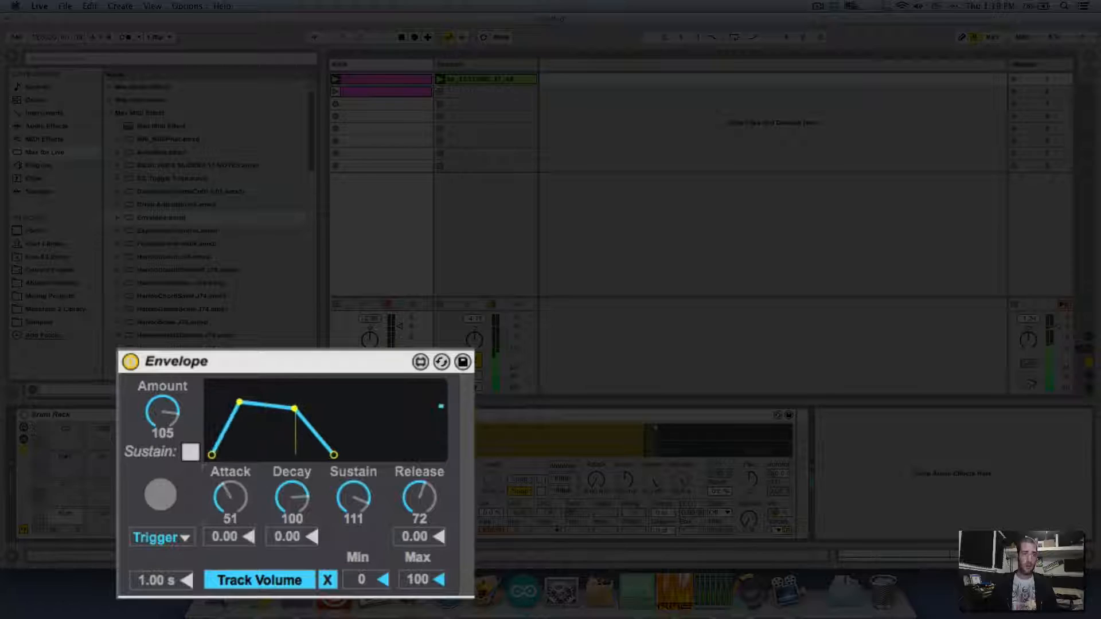
drag(229, 498, 229, 481)
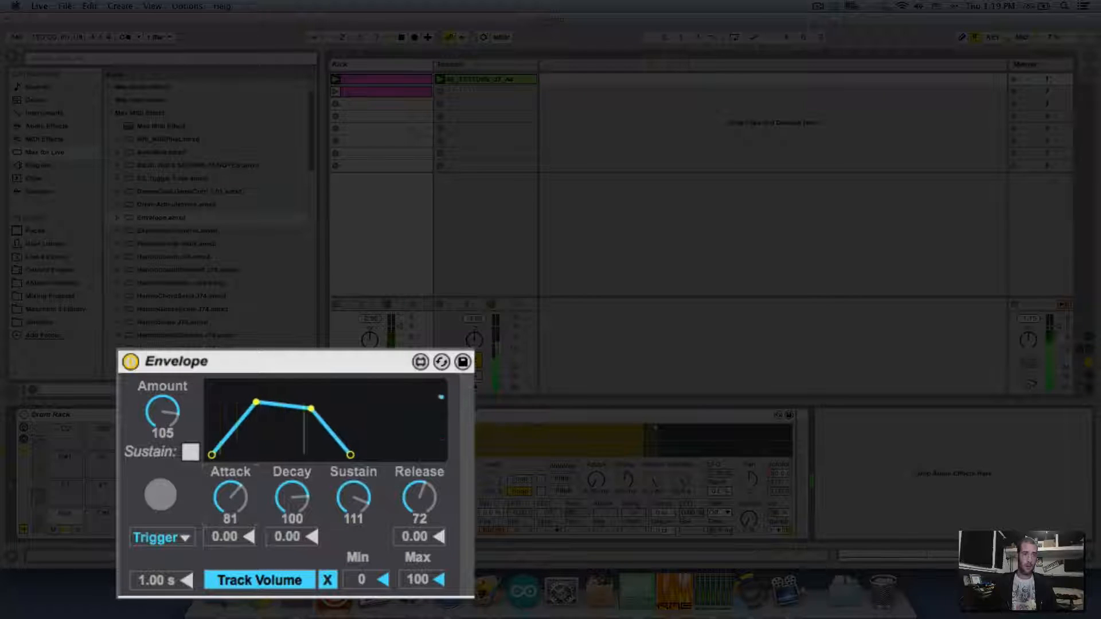
drag(229, 495, 229, 491)
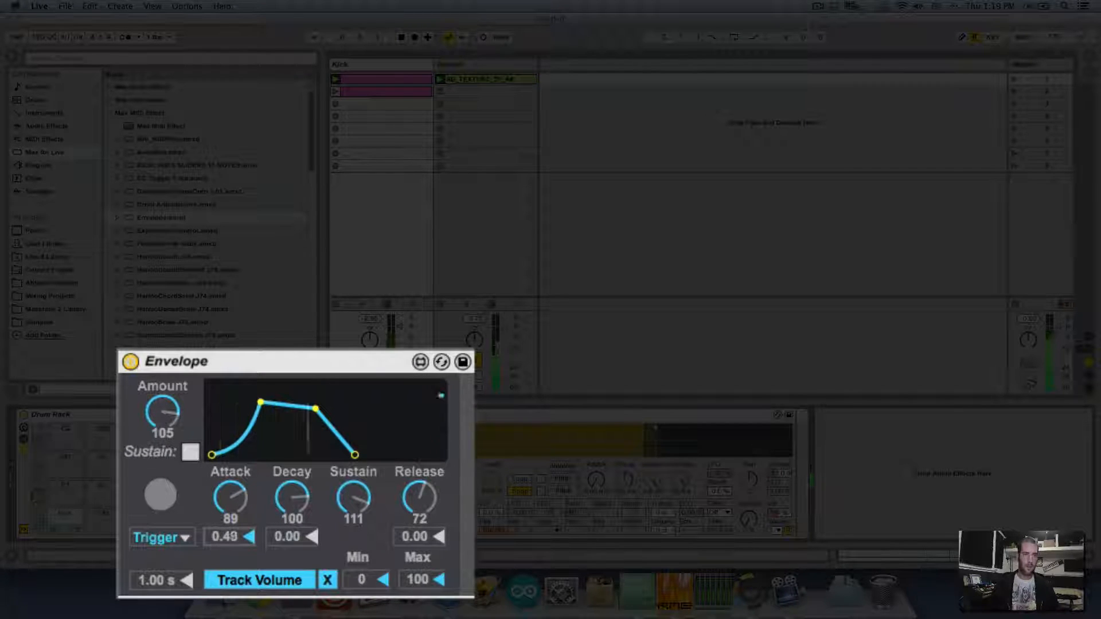
drag(291, 498, 291, 534)
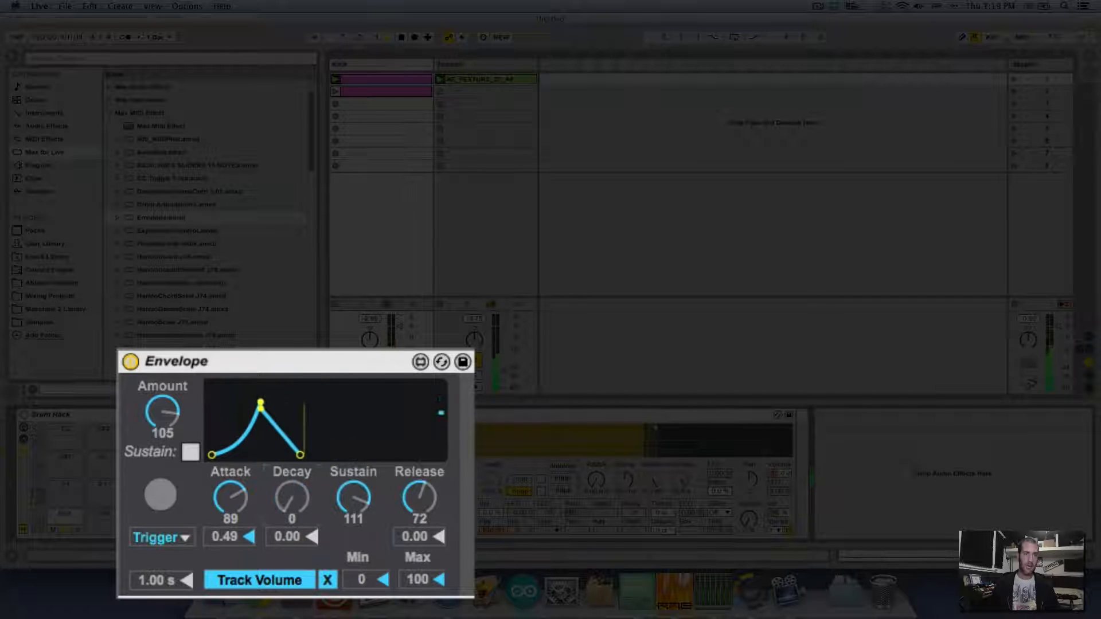
drag(291, 498, 292, 463)
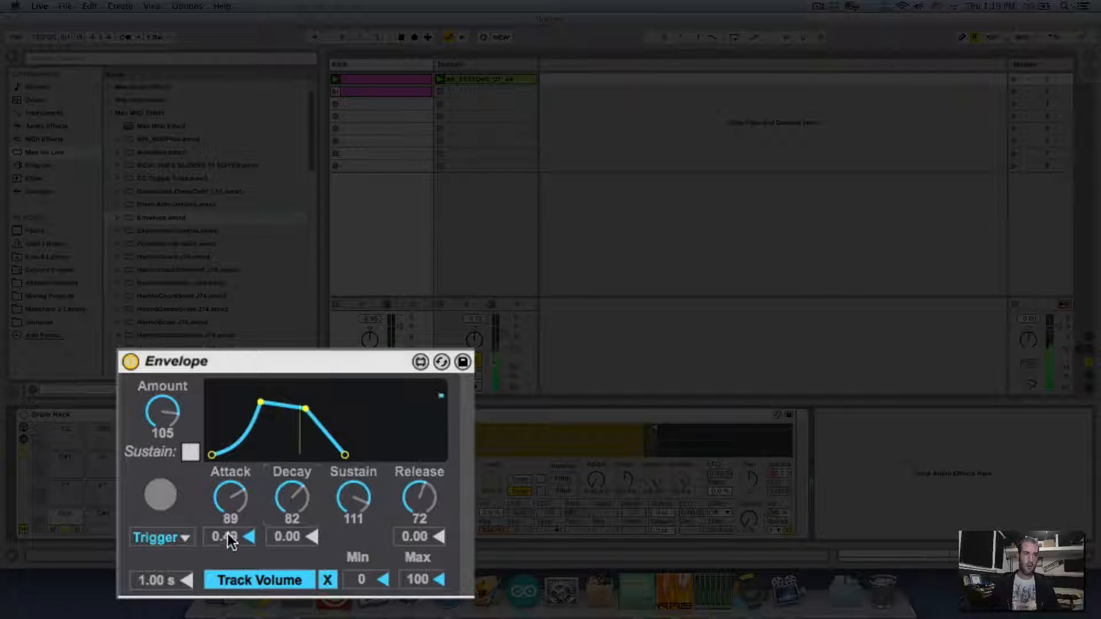
drag(230, 498, 230, 534)
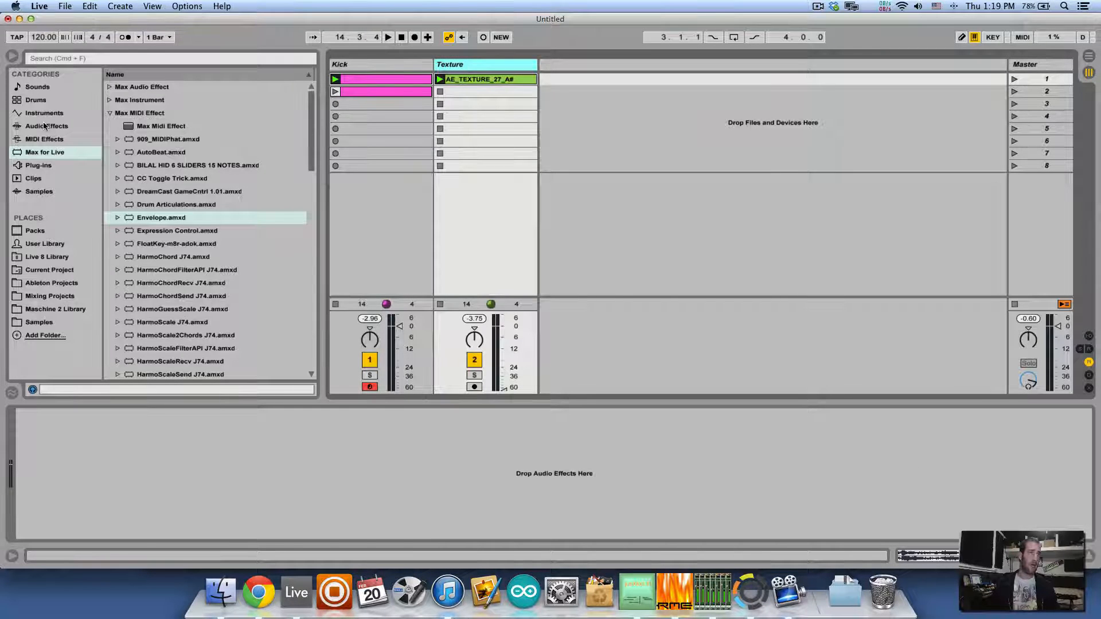
Add an Audio Effect Rack to the Texture track with its chain volume at -inf dB.
click(47, 126)
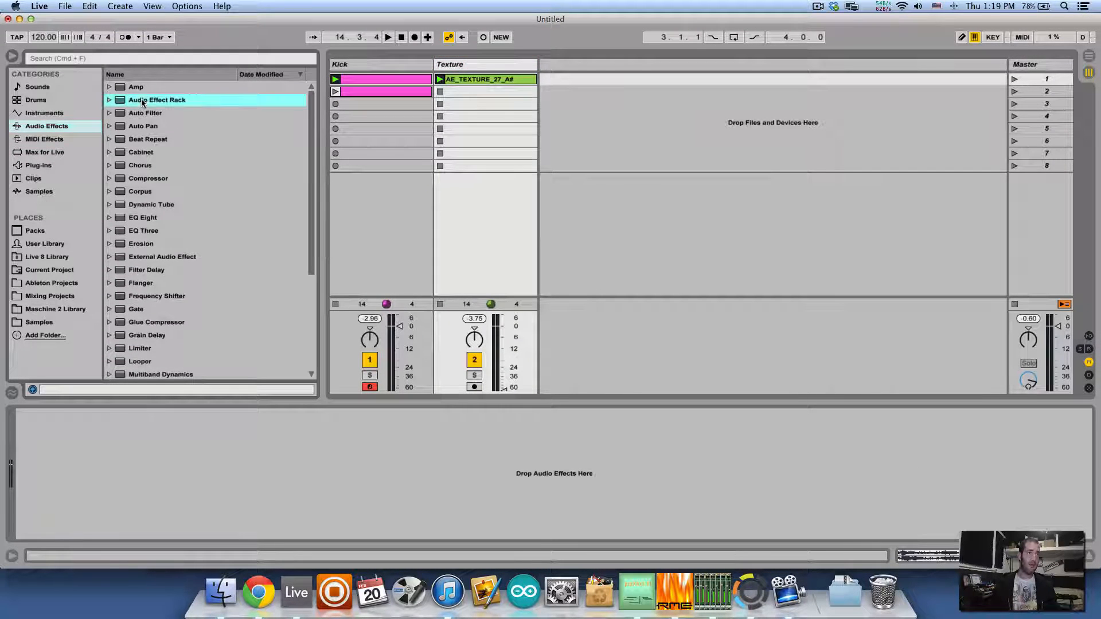
double_click(156, 100)
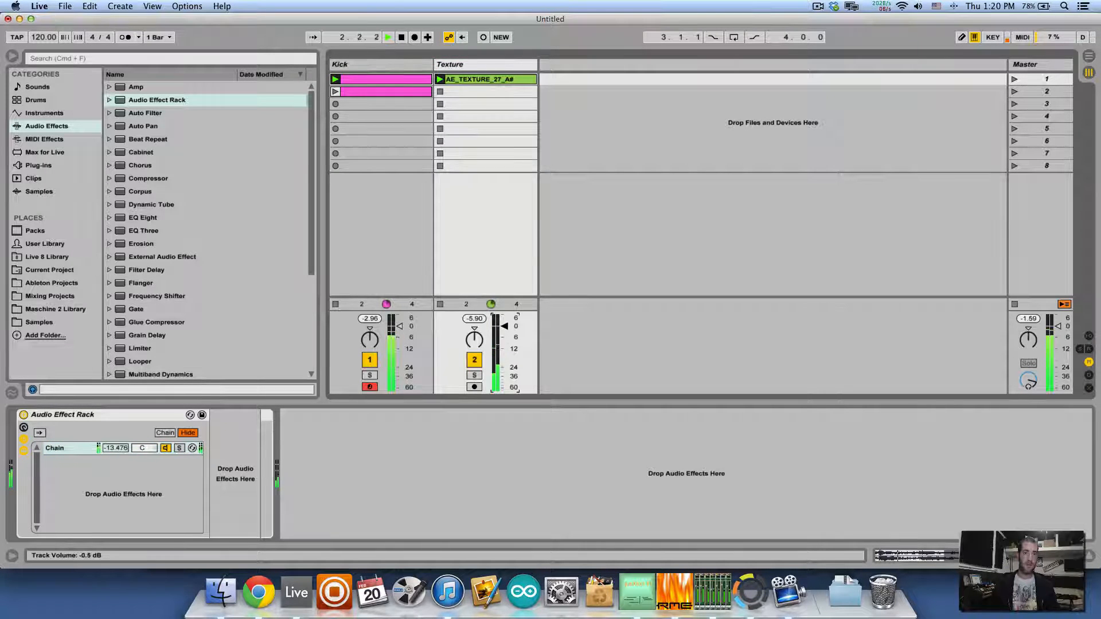
drag(115, 447, 115, 463)
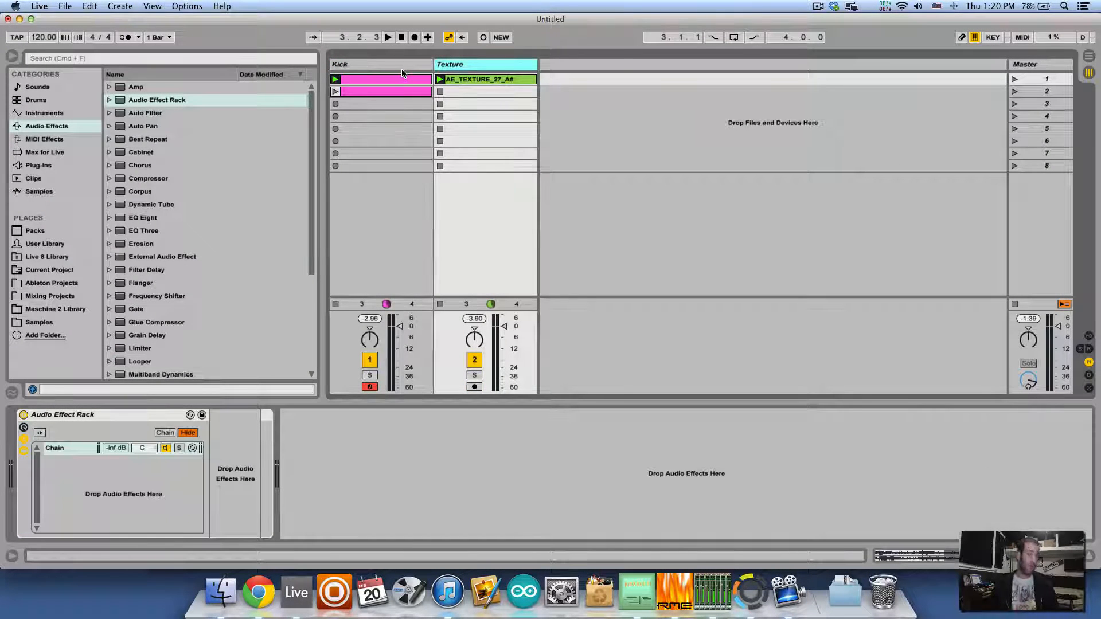
Add MultiMap.amxd from Max for Live > Max Audio Effect after the Kick sampler.
click(379, 64)
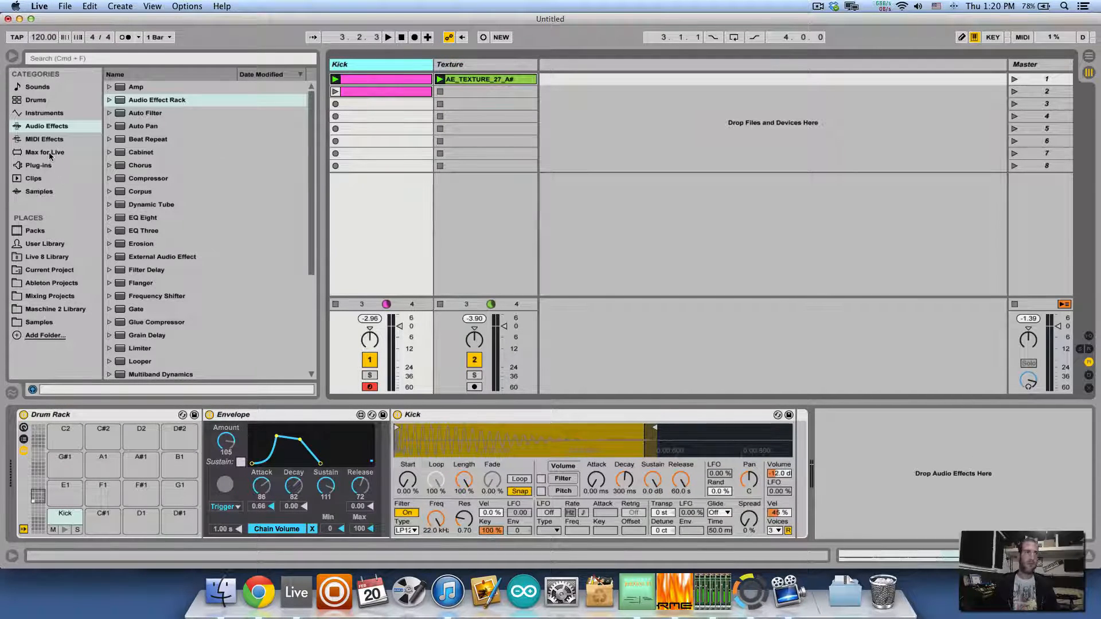
click(44, 151)
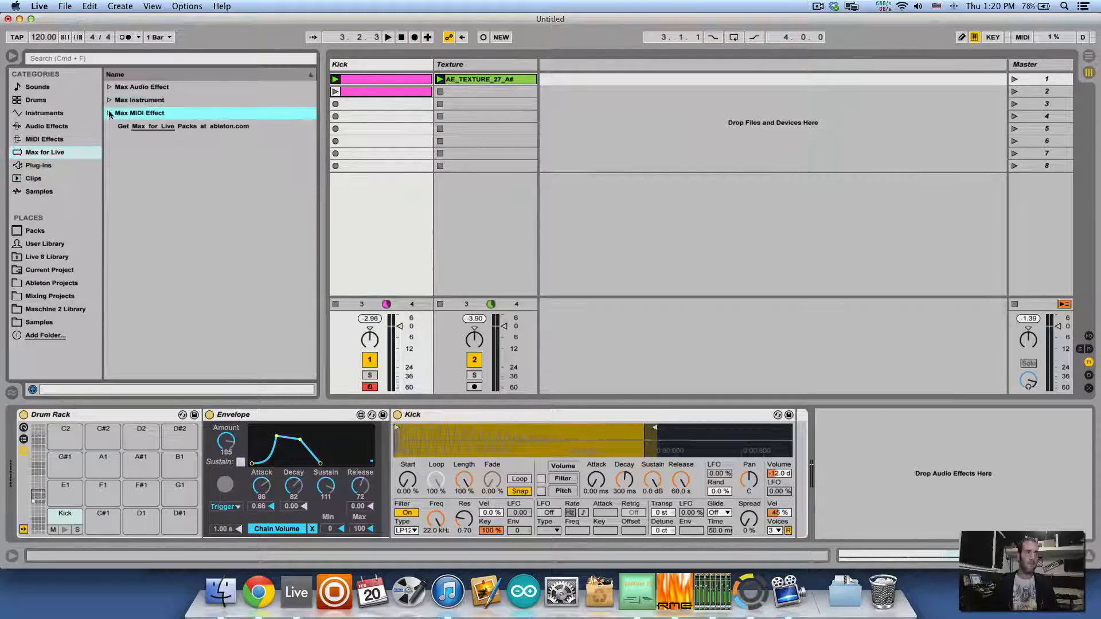
click(110, 113)
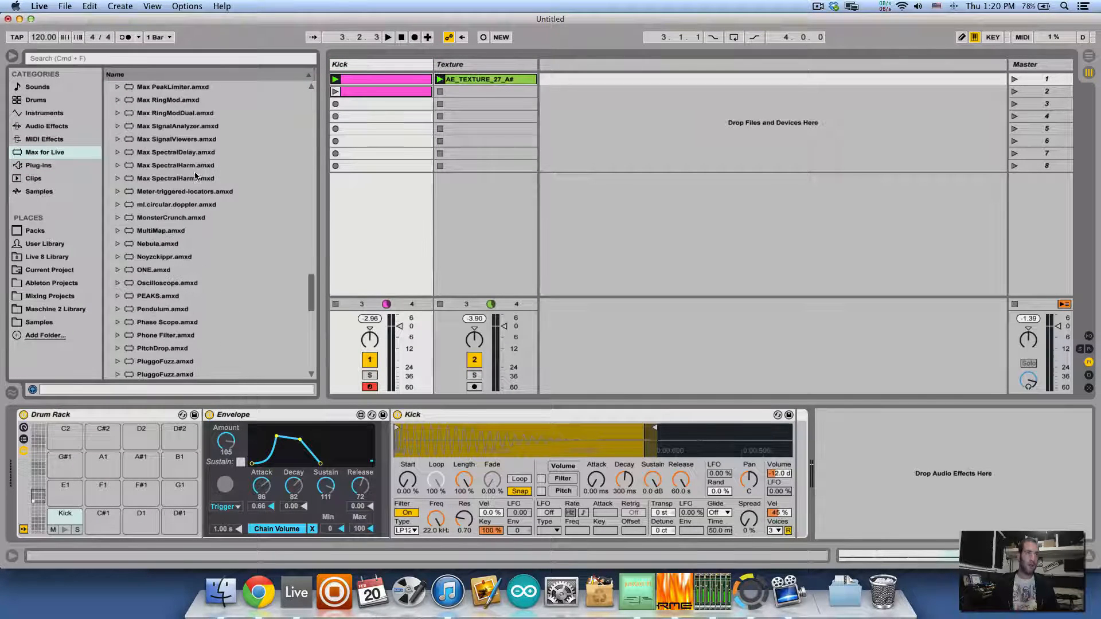
click(160, 231)
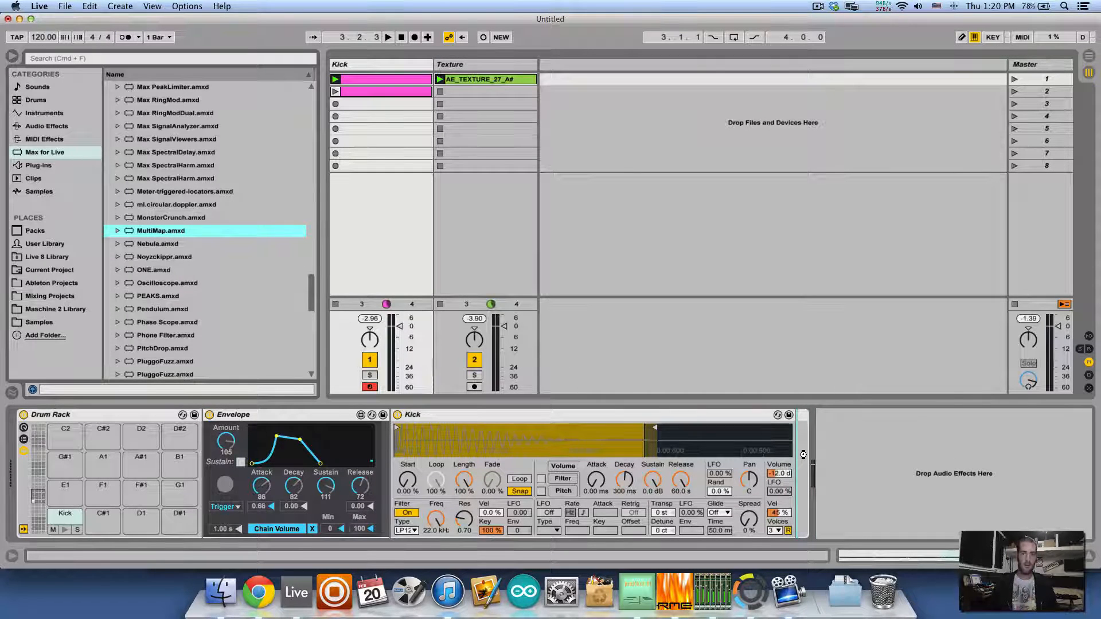
double_click(160, 230)
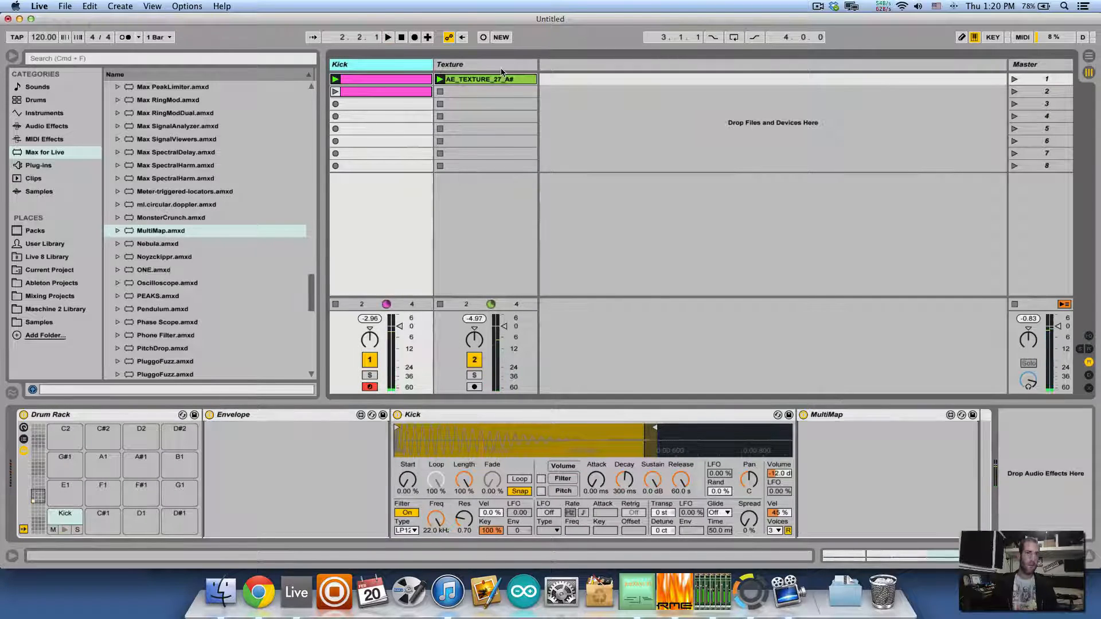
Map MultiMap's first slot to the rack's Chain Volume and the Envelope's target to MultiMap's Input.
click(47, 126)
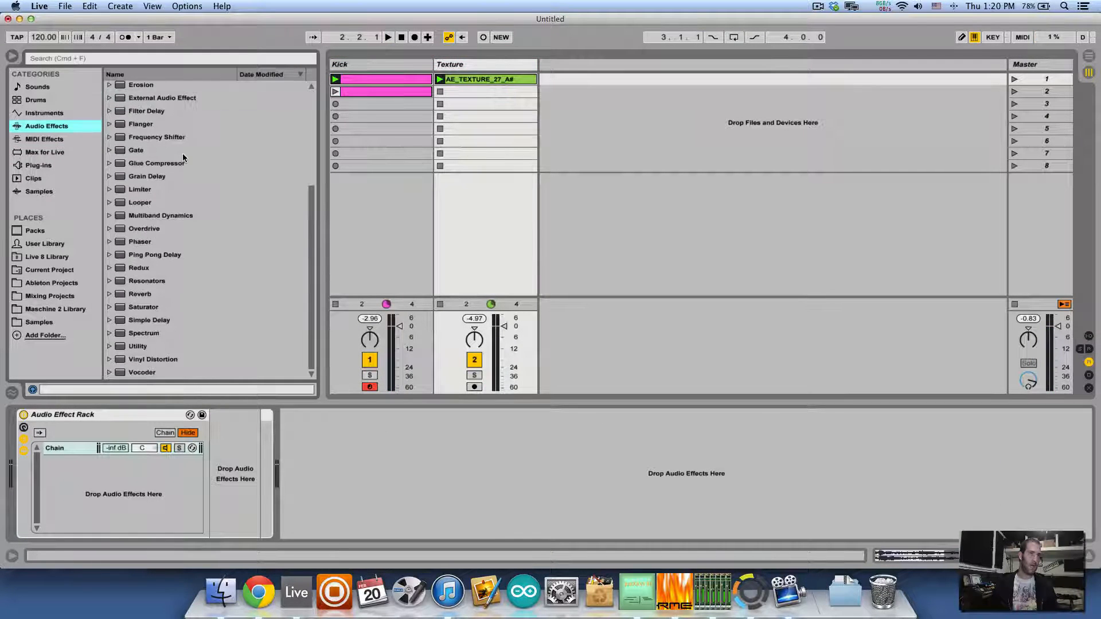
click(138, 268)
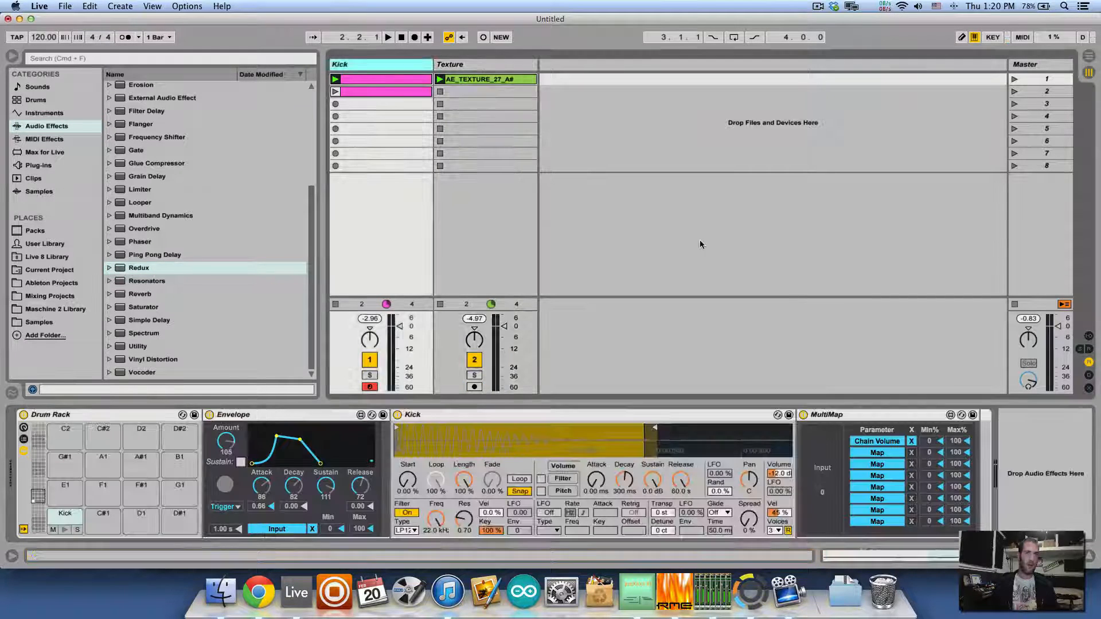
click(379, 79)
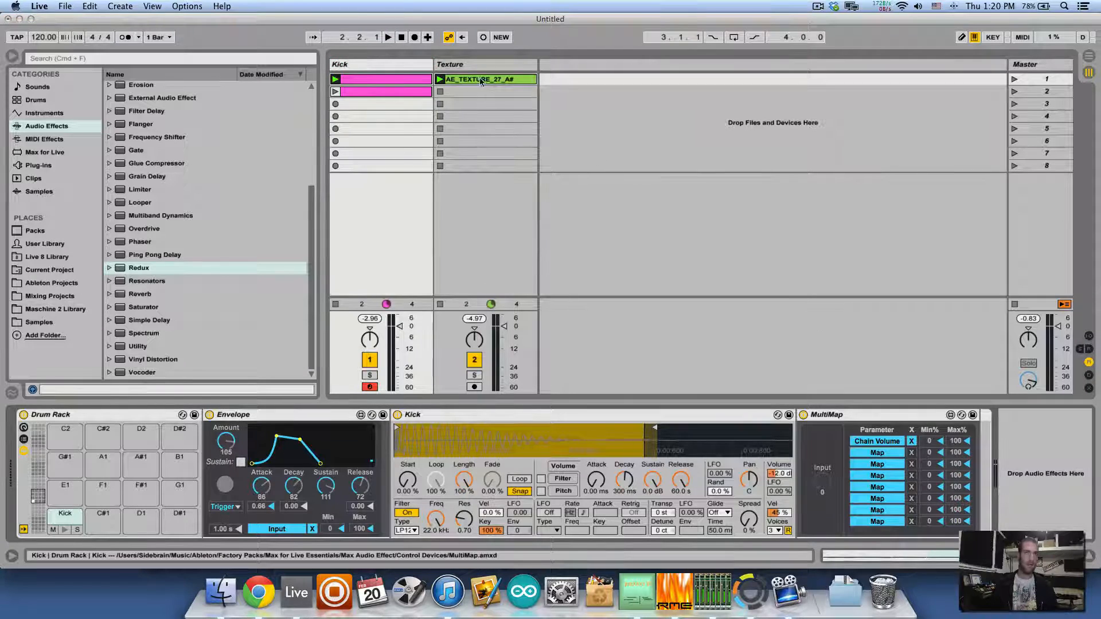